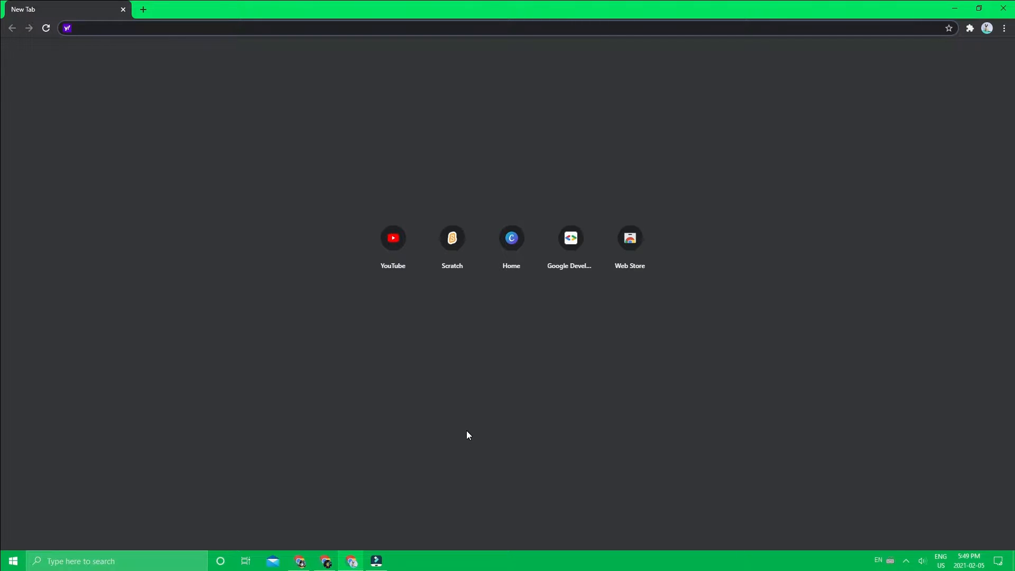
mouse_move(402, 468)
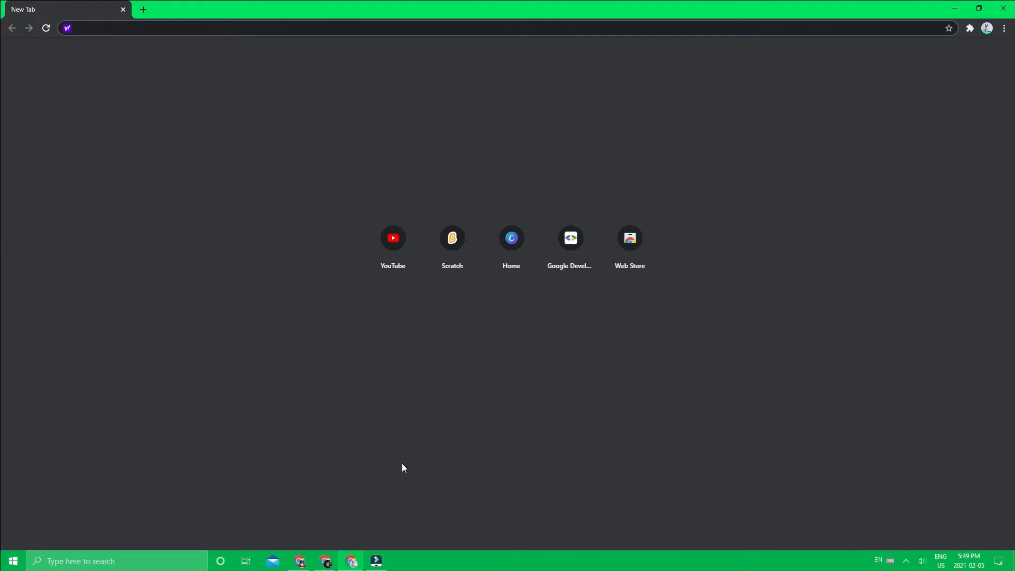
Step: Search 'paint' in the taskbar search box and launch Paint 3D
left_click(194, 28)
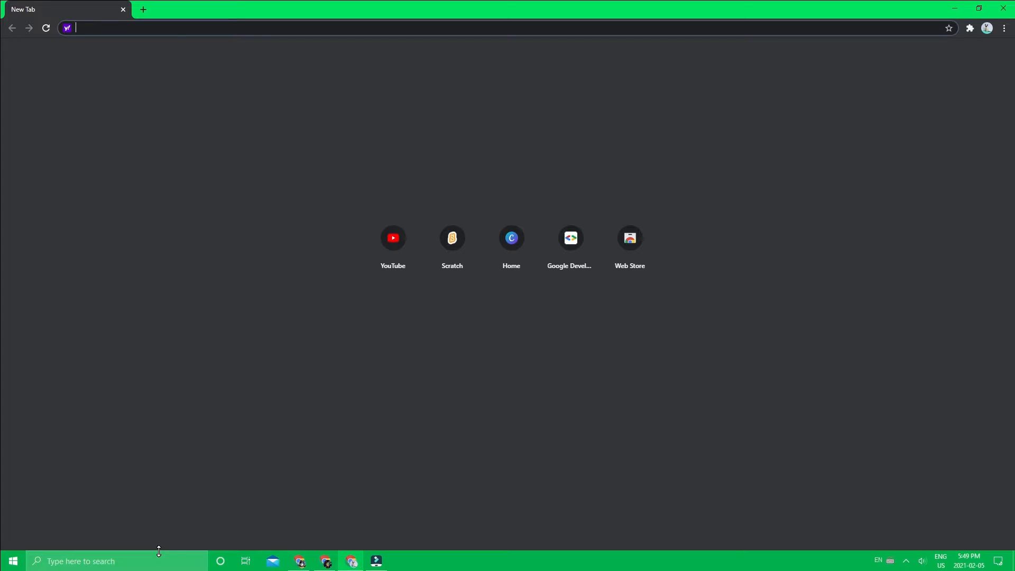
type("pa")
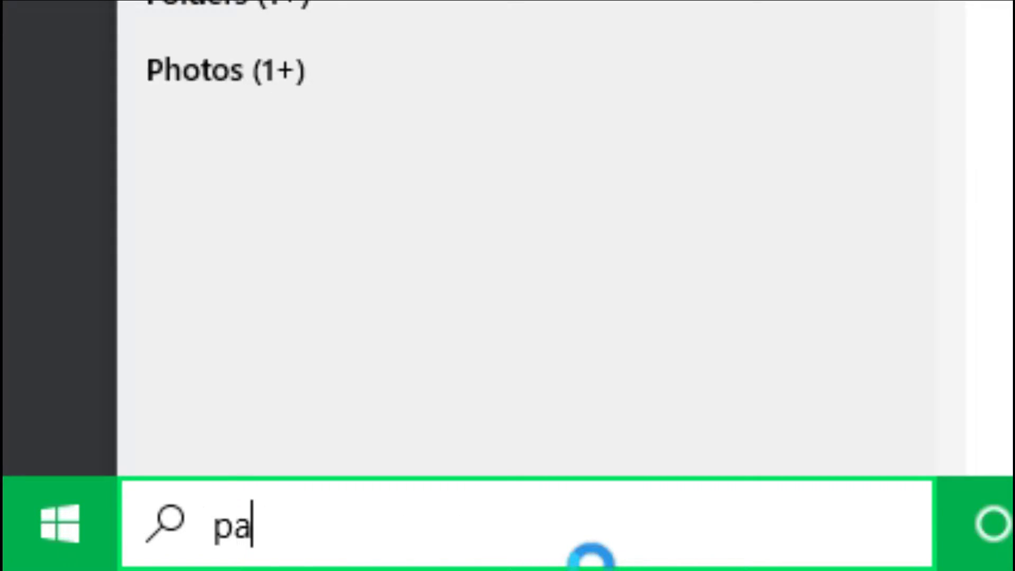
type("int")
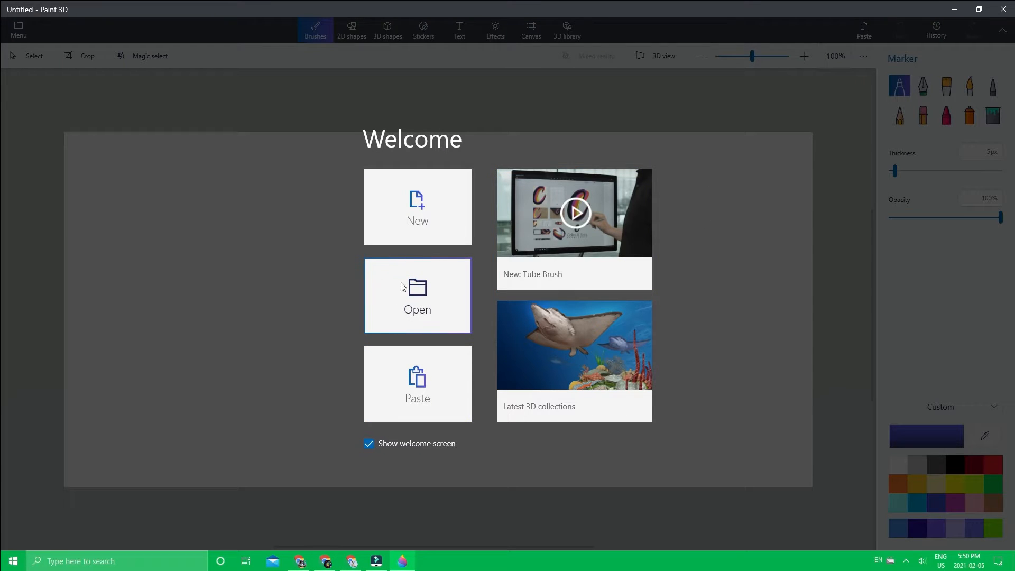
mouse_move(444, 308)
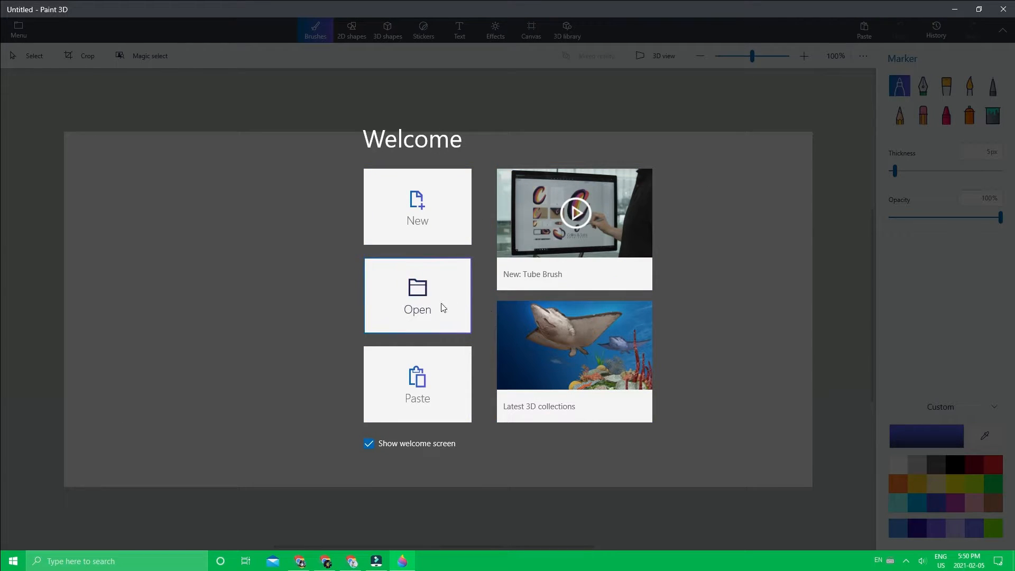
Step: Open 'pumpkin floating.png' from the Downloads folder
left_click(417, 295)
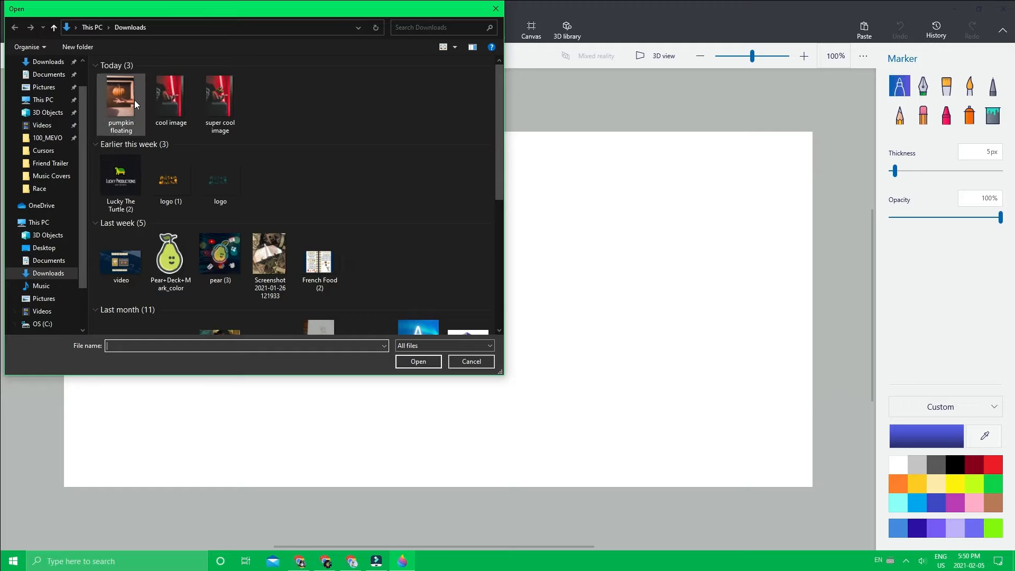
left_click(120, 97)
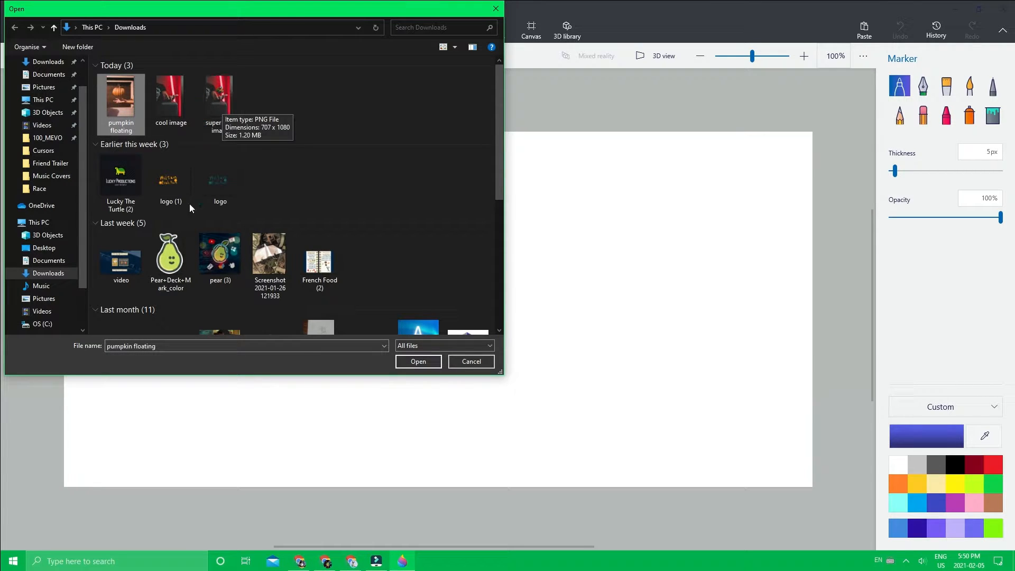
left_click(417, 361)
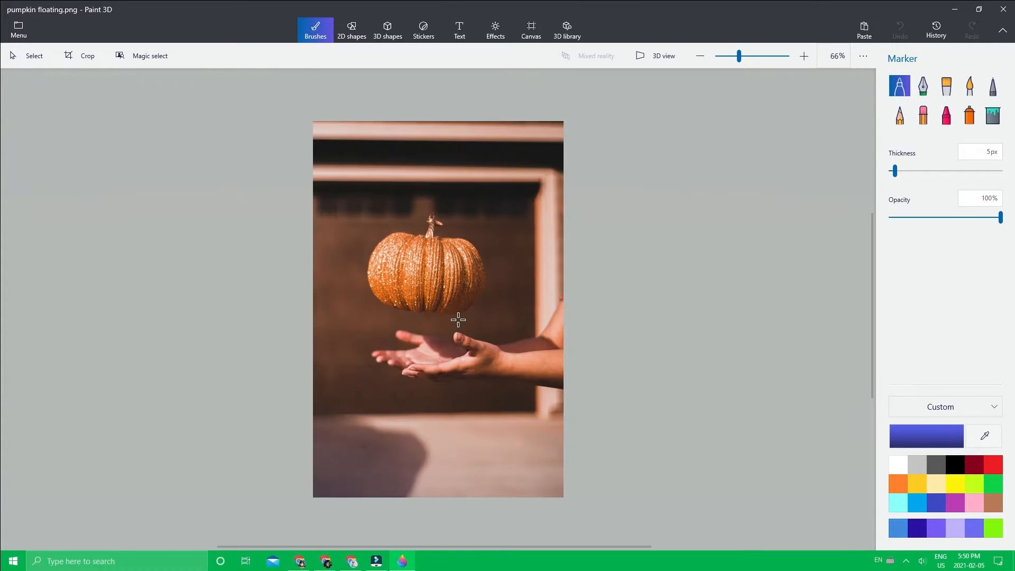
Step: Zoom around the hands and undo the trial blue and red marker strokes
left_click(803, 56)
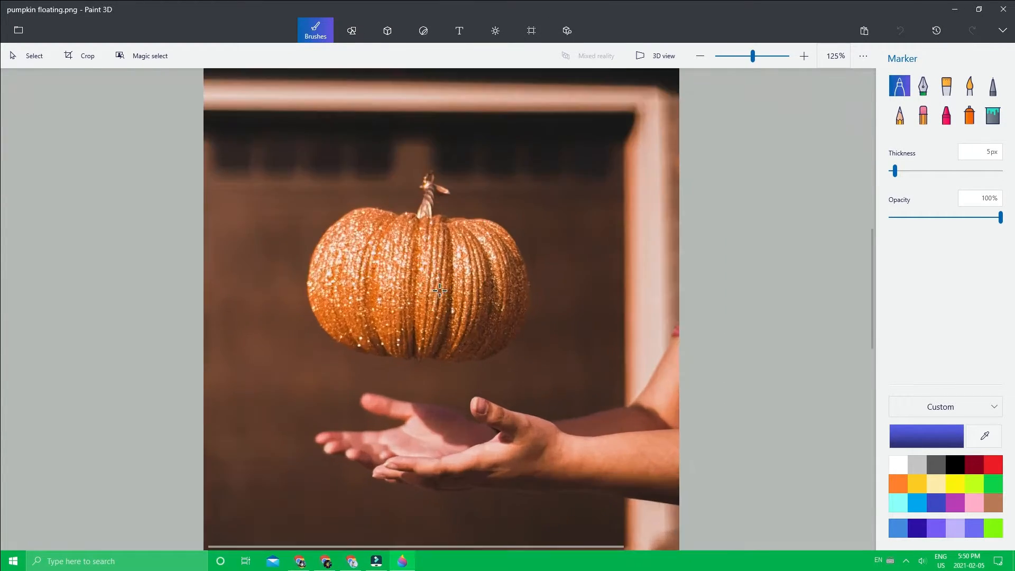
left_click(700, 56)
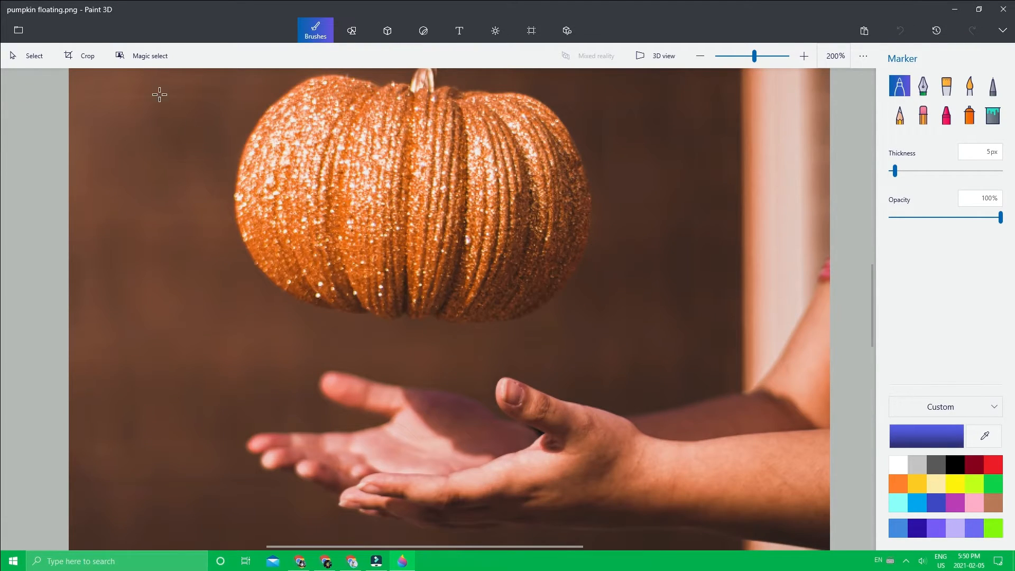
left_click(700, 55)
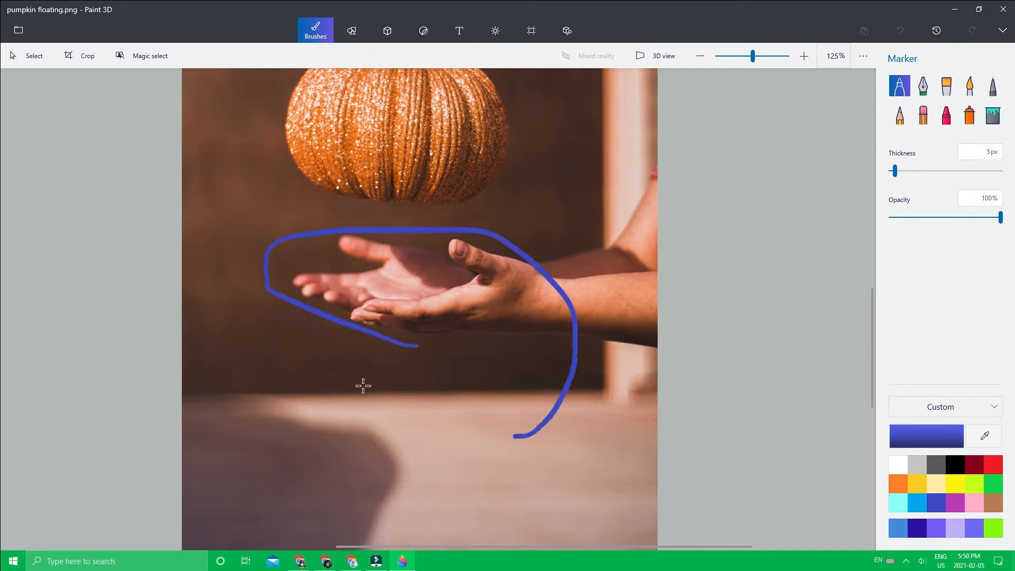
key("ctrl+z")
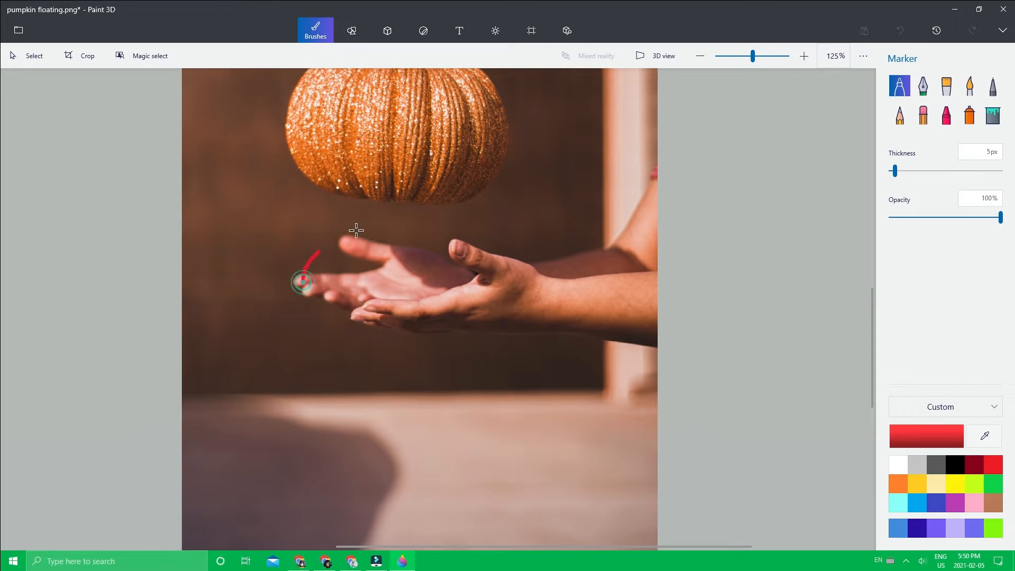
left_click_drag(301, 282, 504, 278)
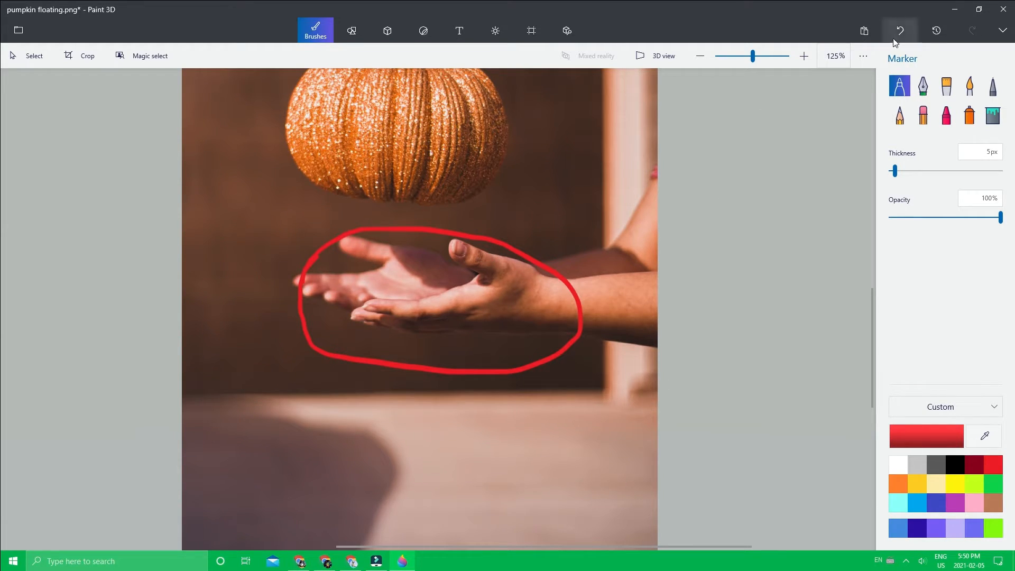
left_click(900, 30)
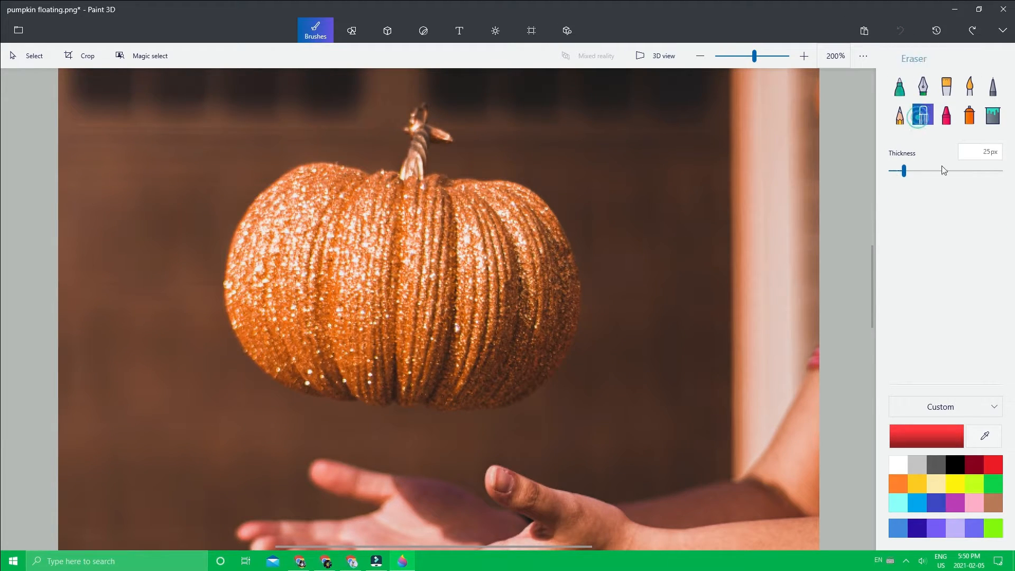
Step: Widen the eraser to 52 px and erase the top of the pumpkin
left_click(804, 57)
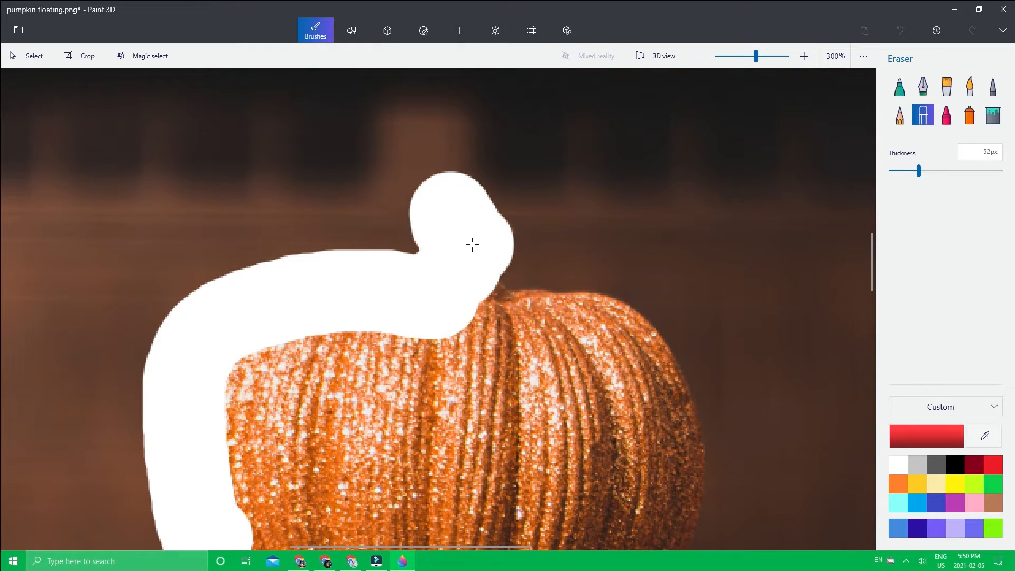
left_click_drag(473, 244, 612, 355)
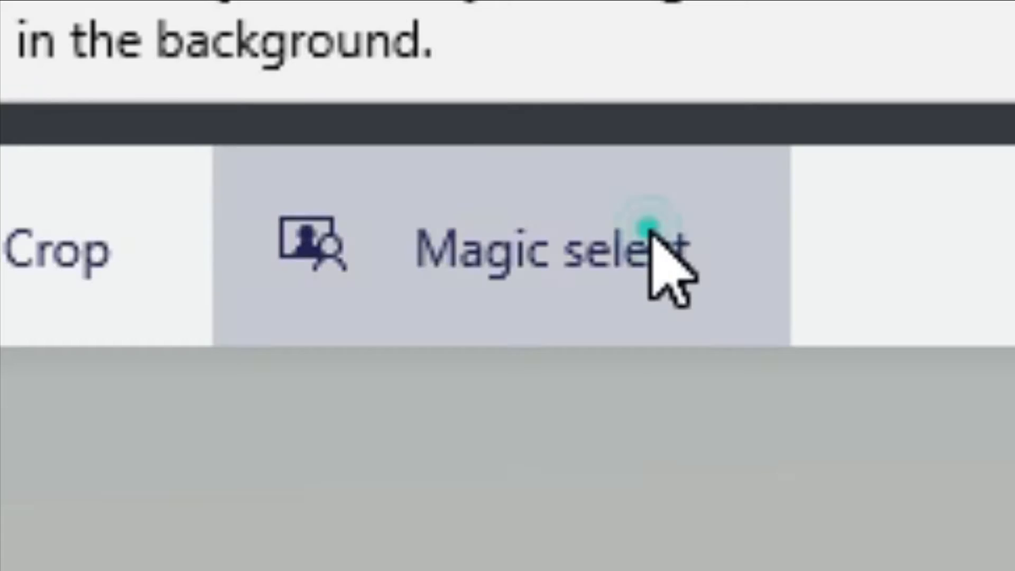
Step: Magic-select the whitened pumpkin as a cutout with Autofill background enabled
left_click(151, 55)
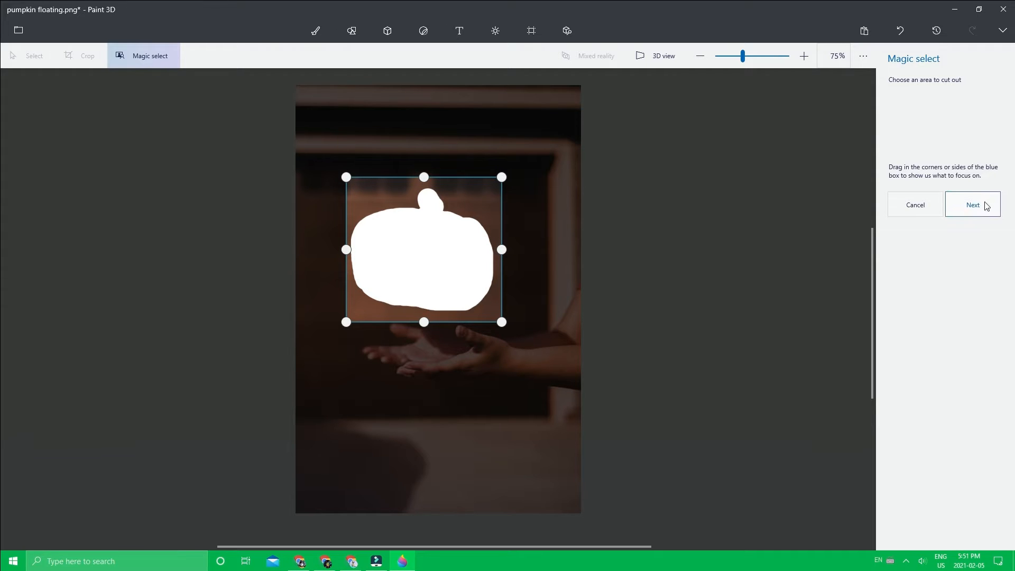
left_click(972, 205)
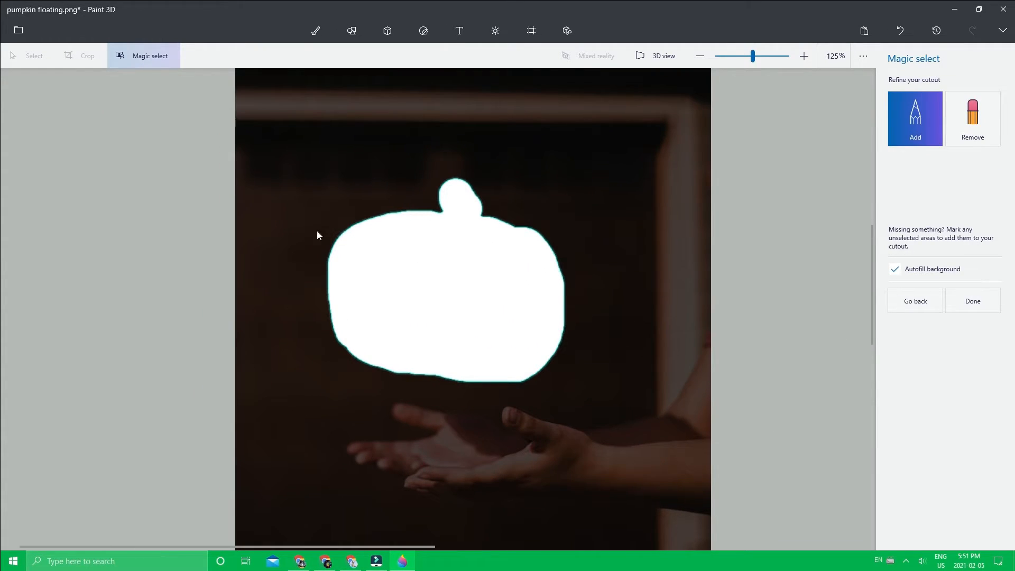
mouse_move(478, 191)
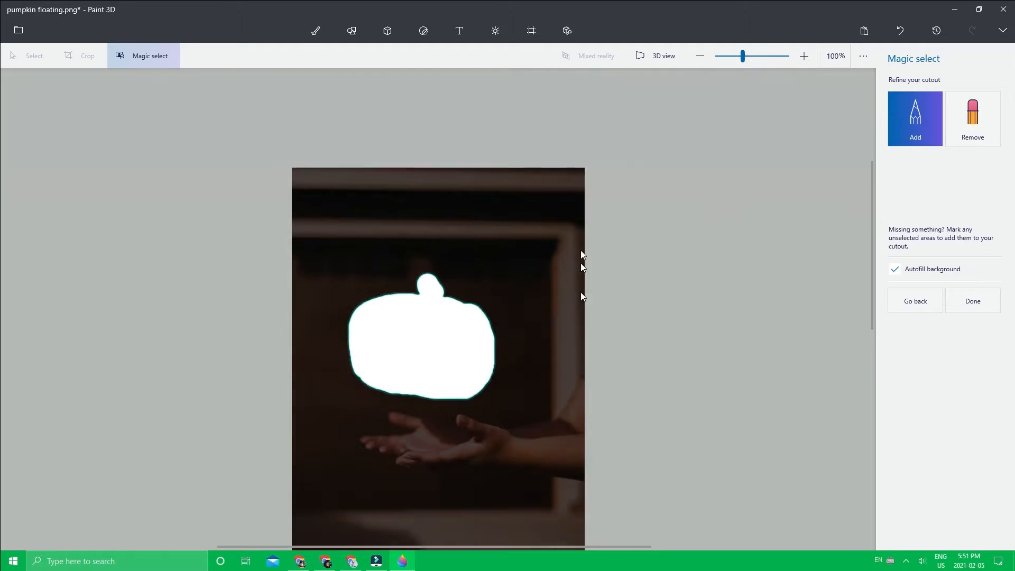
left_click(700, 55)
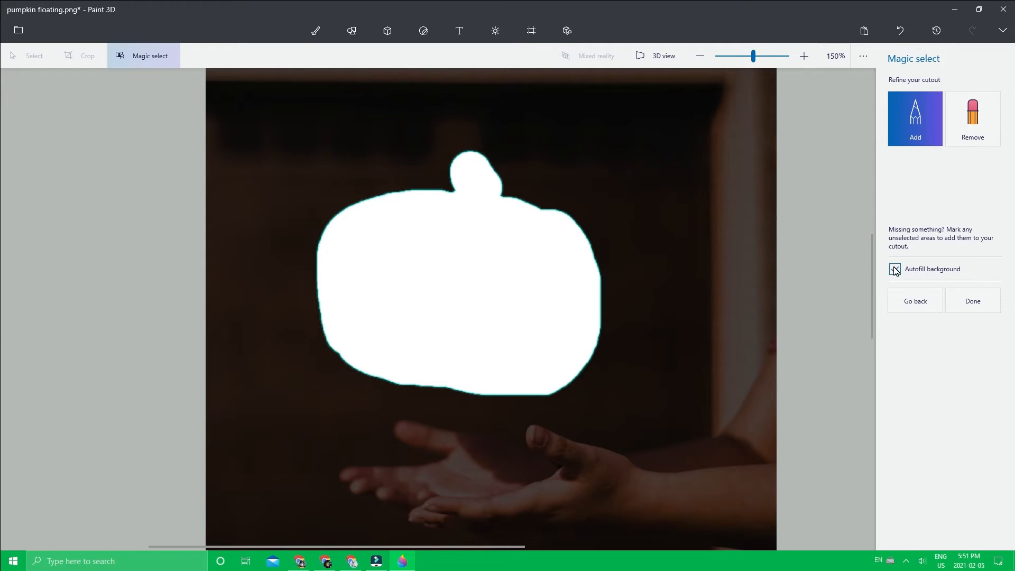
left_click(895, 269)
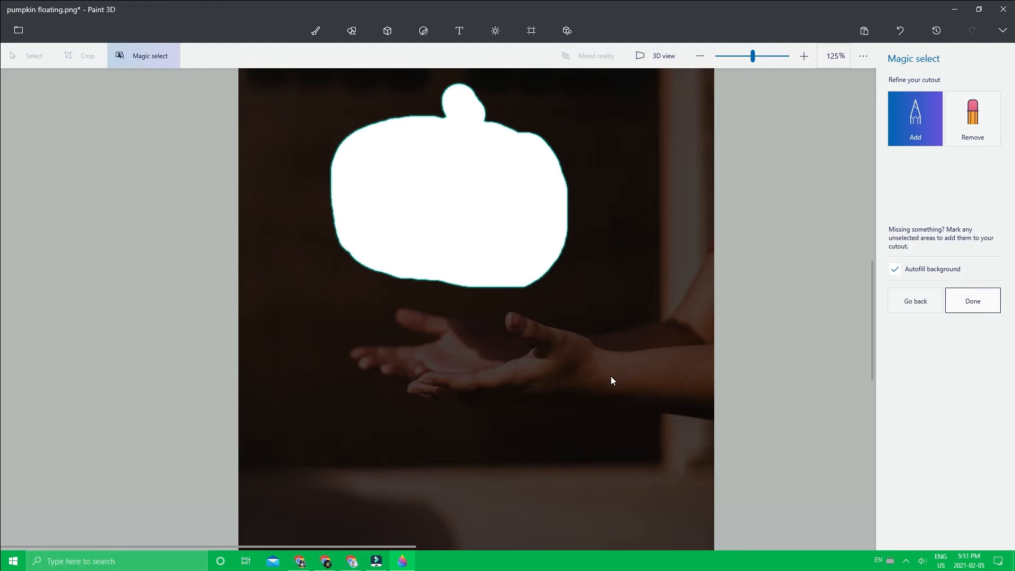
Step: Accept the cutout, move the pumpkin object aside and remove it, then view the whole photo
left_click(971, 300)
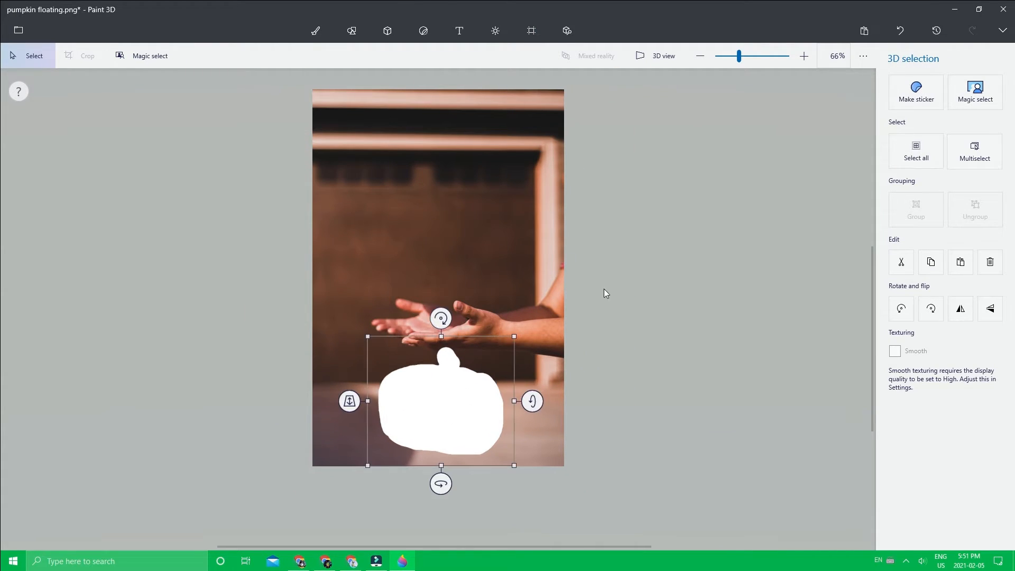
mouse_move(510, 490)
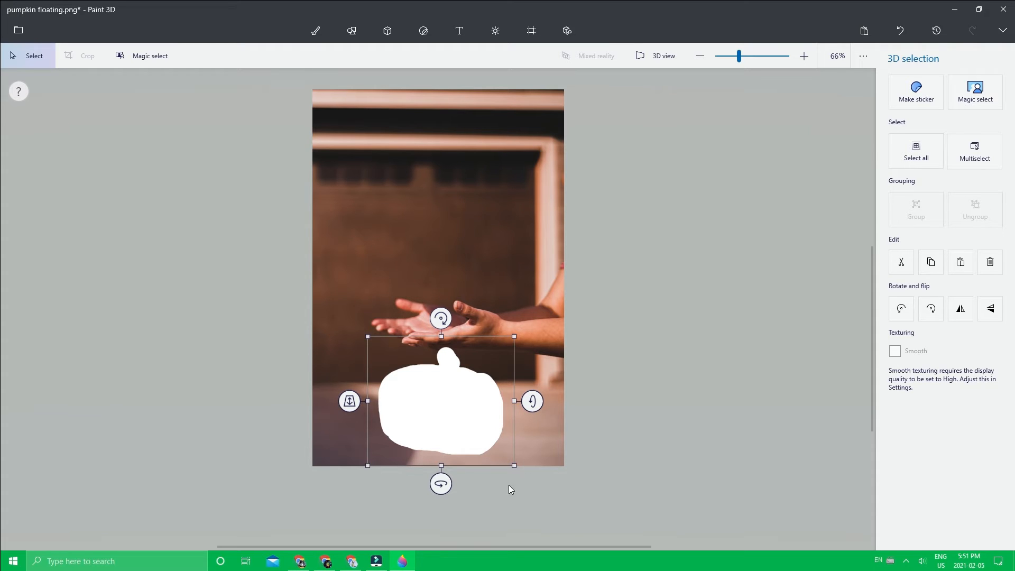
left_click_drag(440, 401, 448, 361)
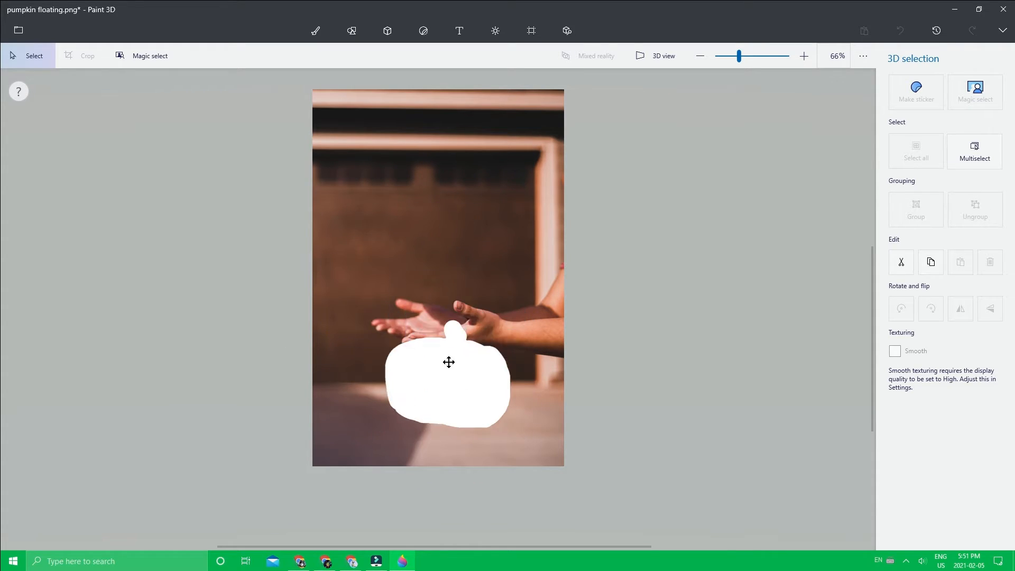
left_click(449, 362)
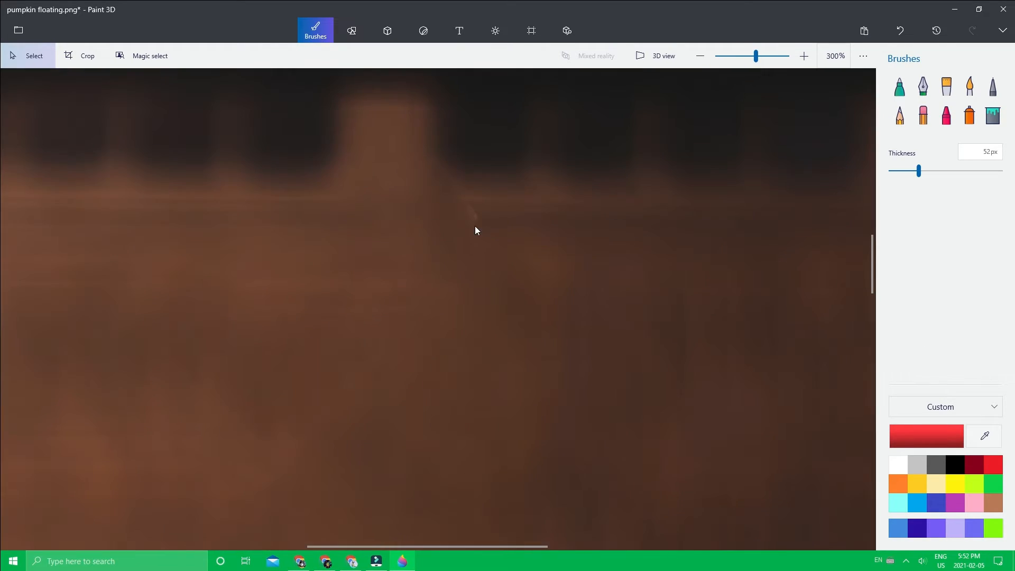
left_click(700, 56)
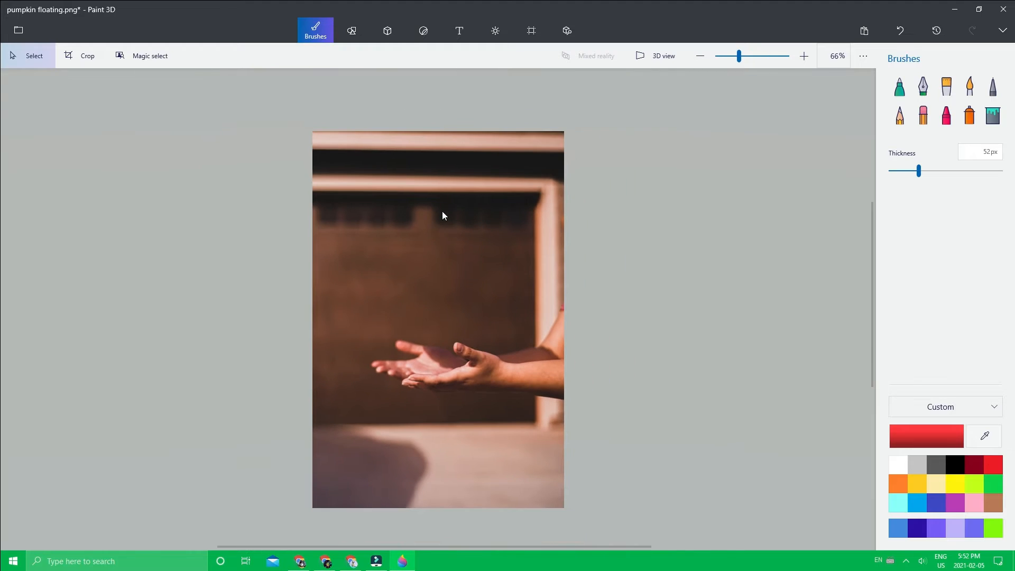
left_click_drag(435, 211, 499, 300)
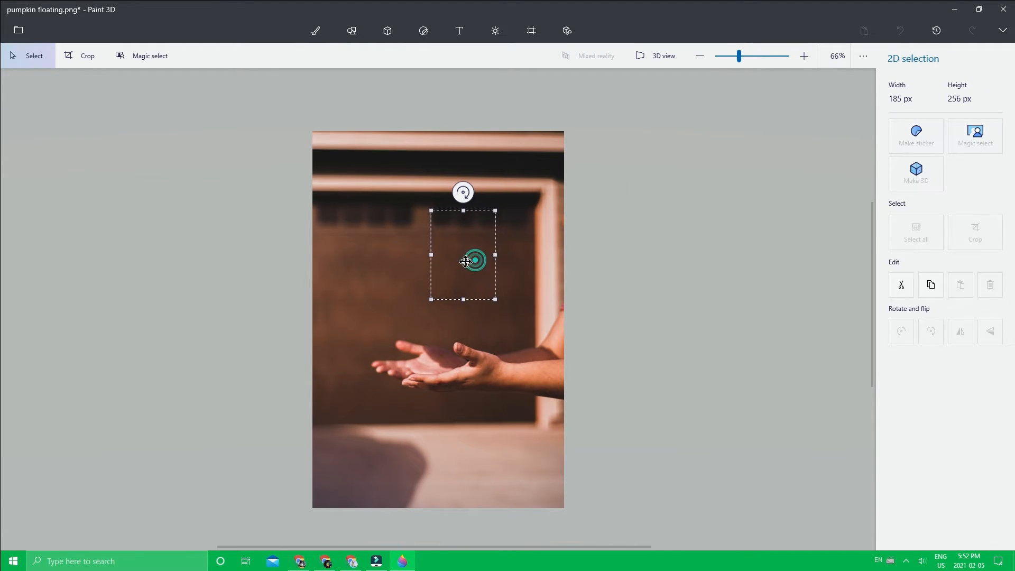
left_click_drag(462, 260, 467, 274)
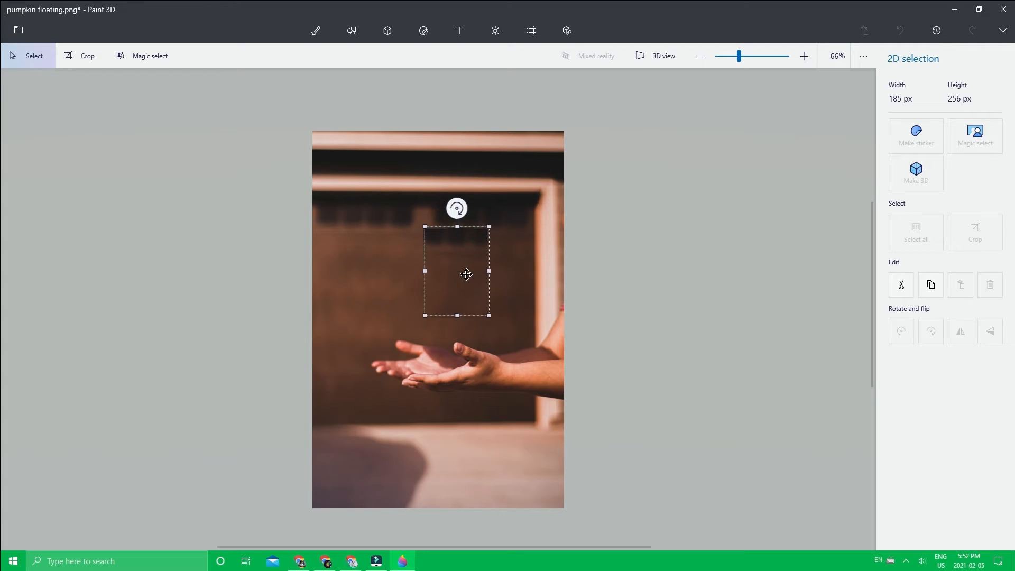
left_click_drag(466, 274, 465, 257)
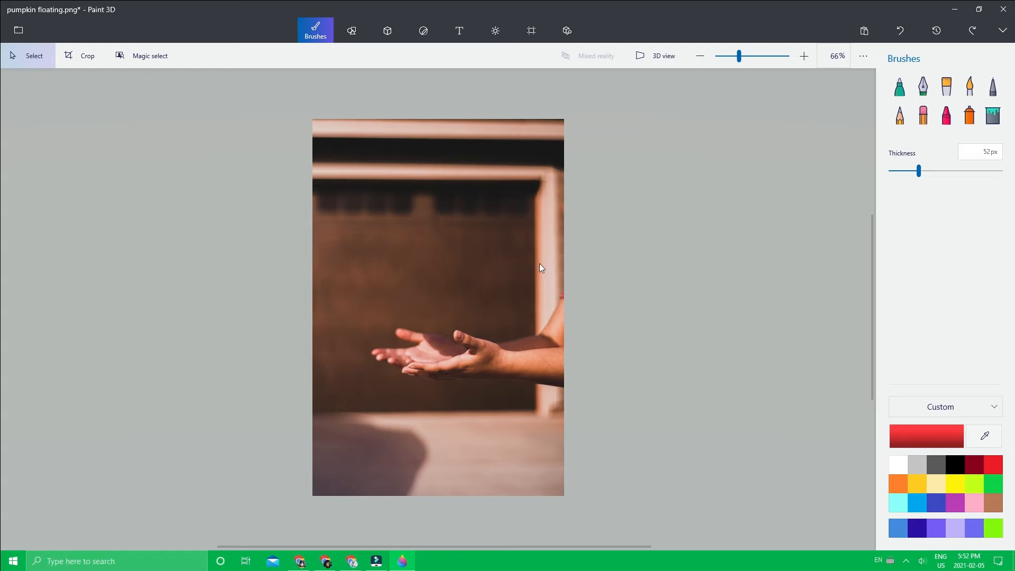
mouse_move(464, 349)
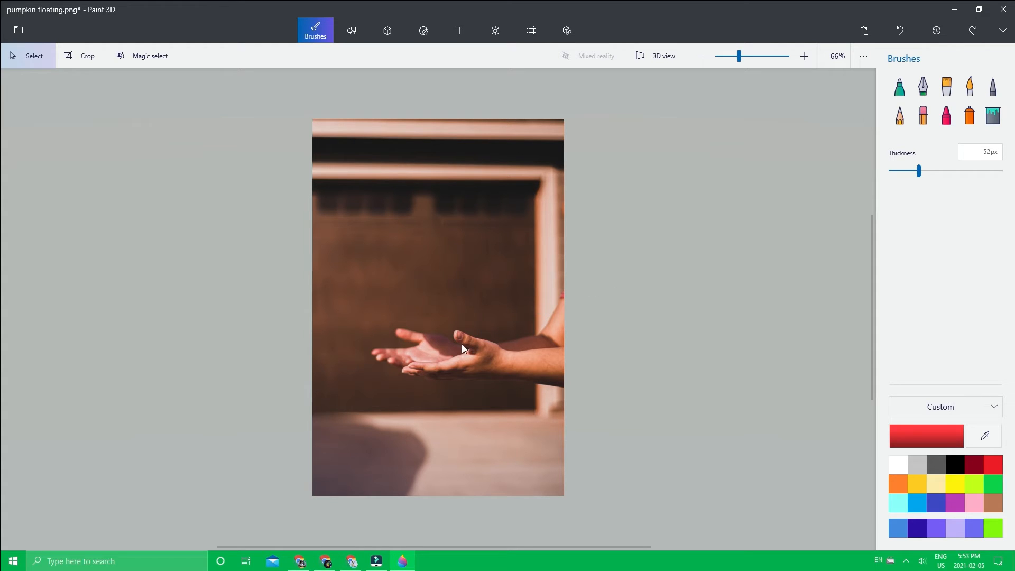
mouse_move(433, 239)
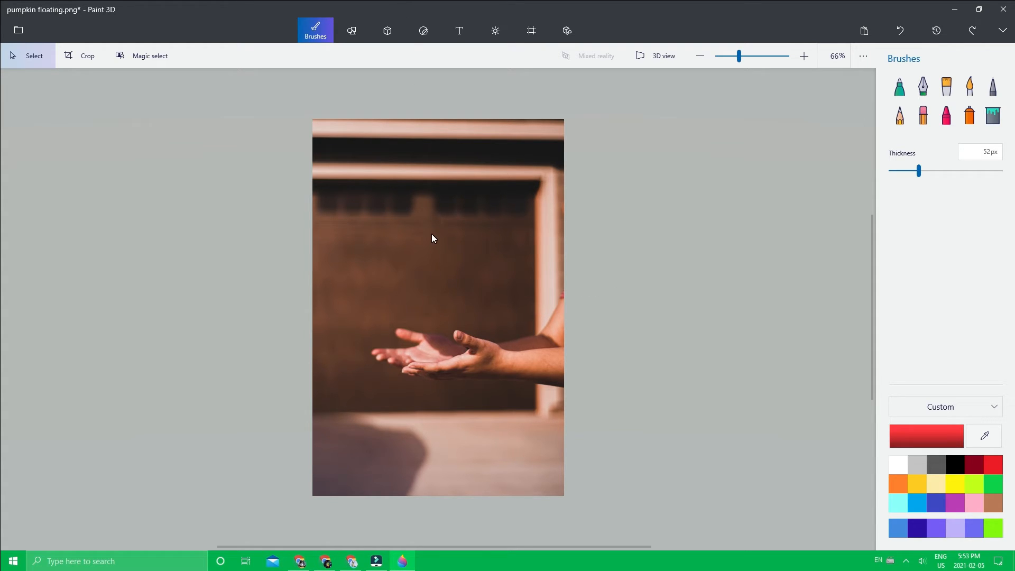
mouse_move(416, 160)
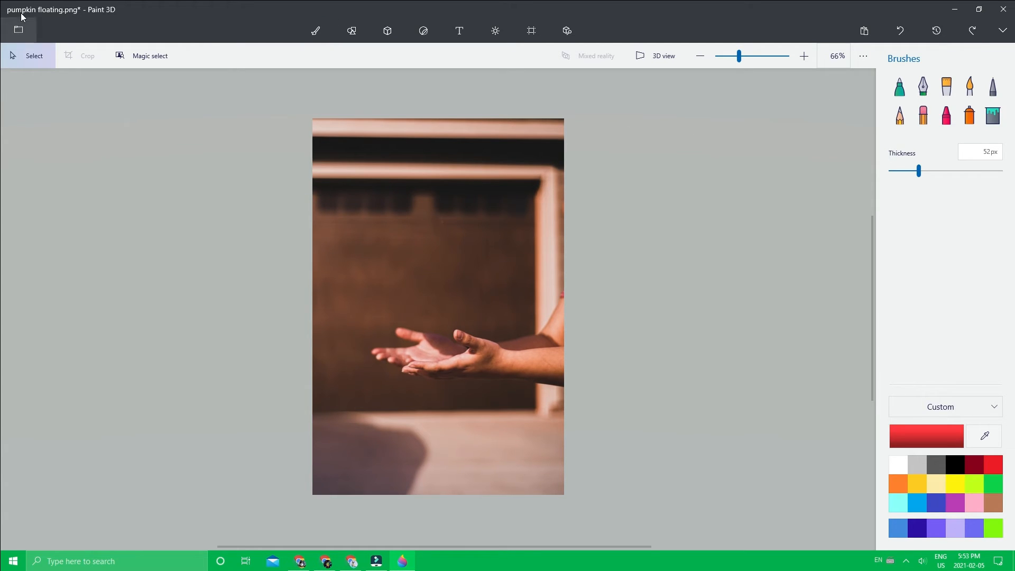
Step: Save the photo as a PNG named 'pumpkin floating without pump' in Downloads
left_click(19, 30)
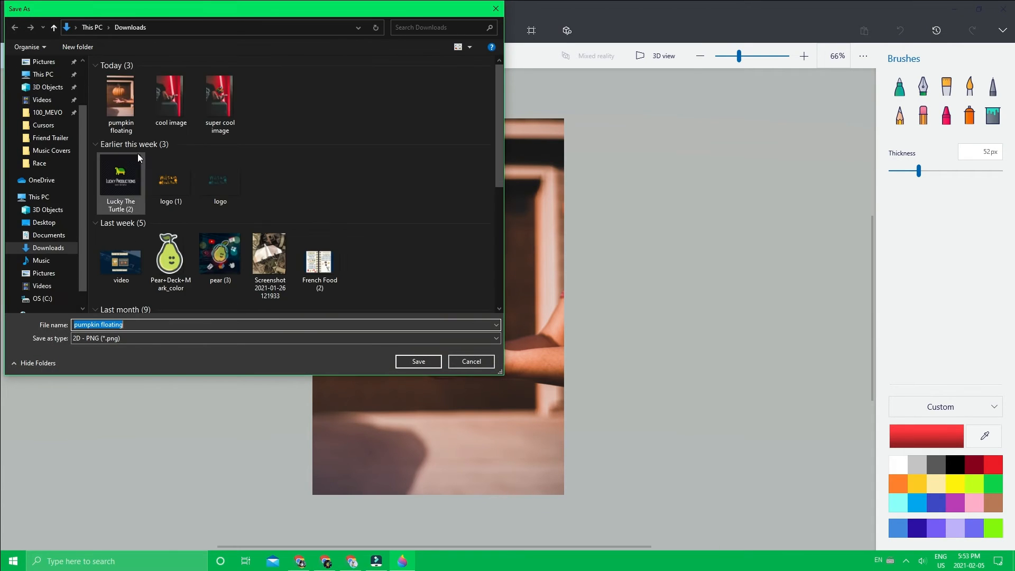
mouse_move(305, 307)
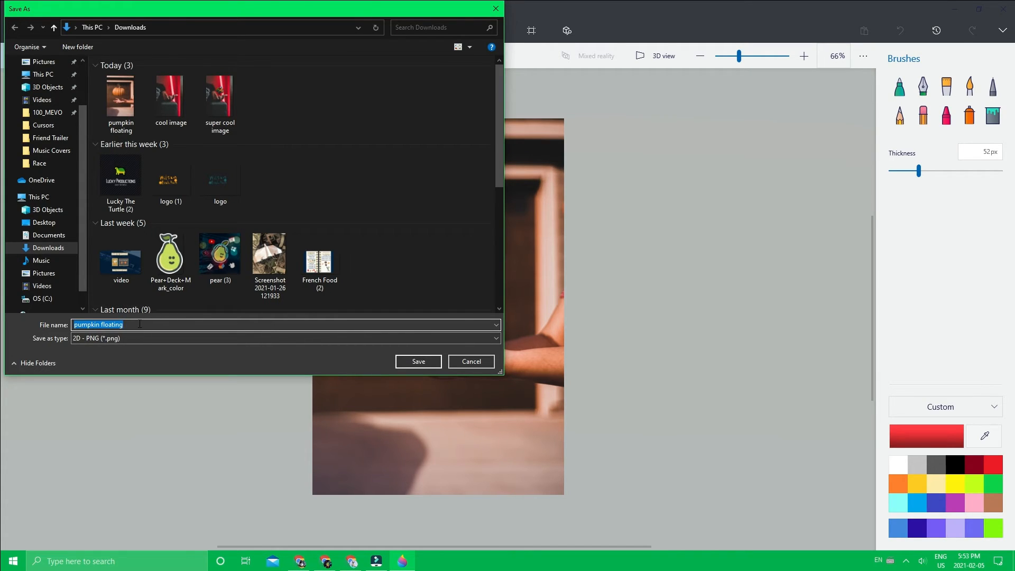
type("without p")
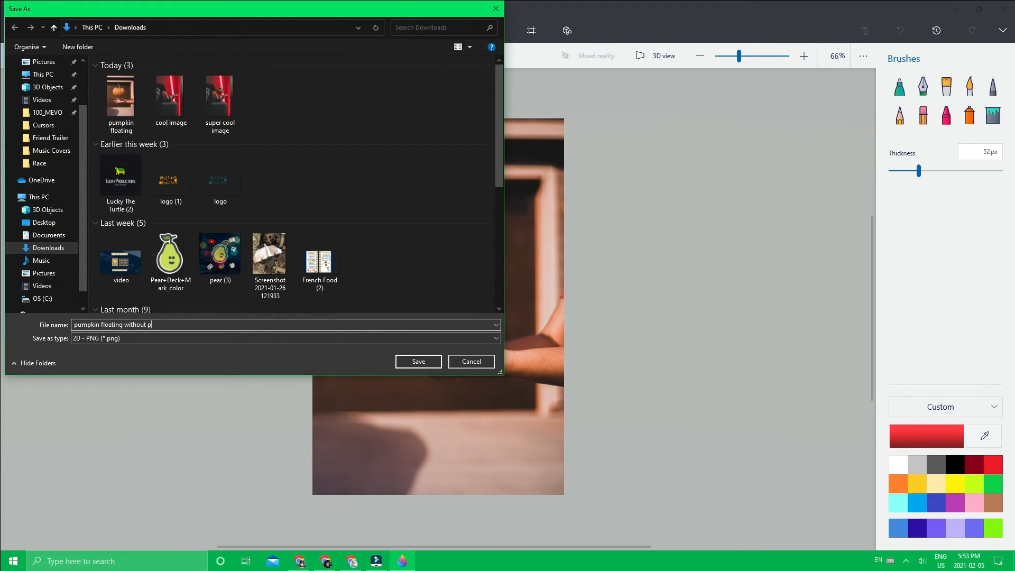
type("ump")
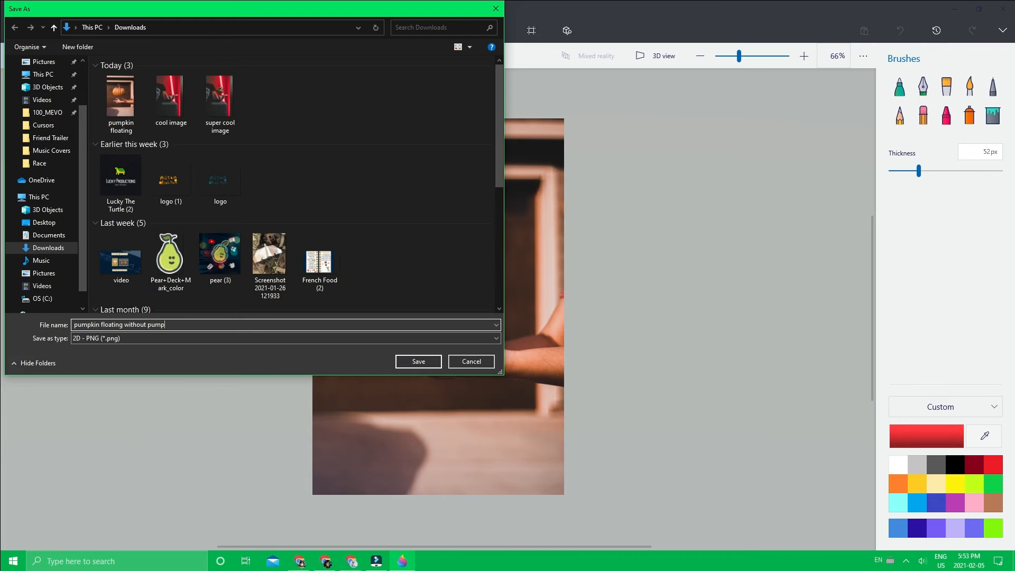
left_click(418, 361)
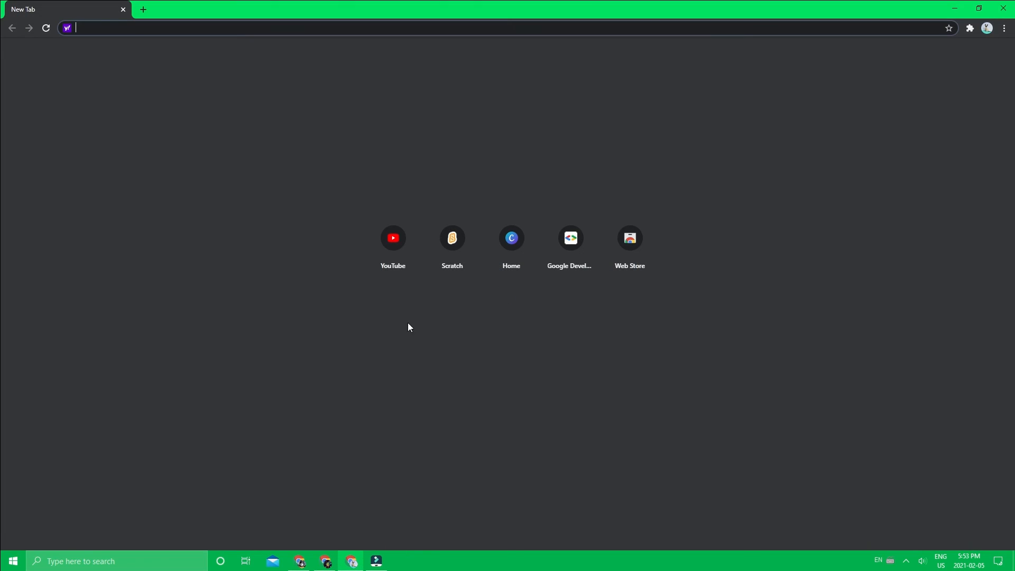
mouse_move(323, 211)
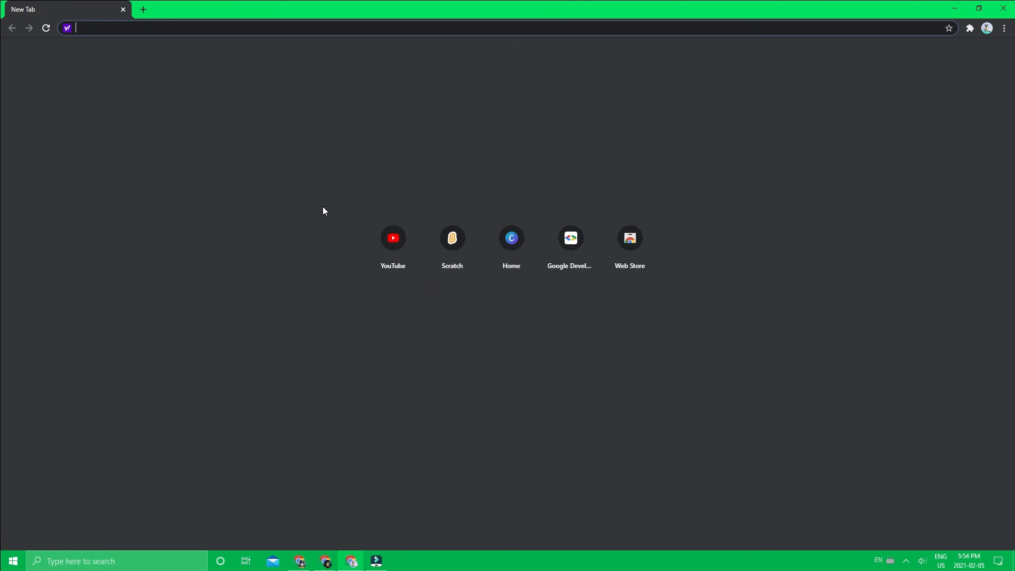
mouse_move(331, 336)
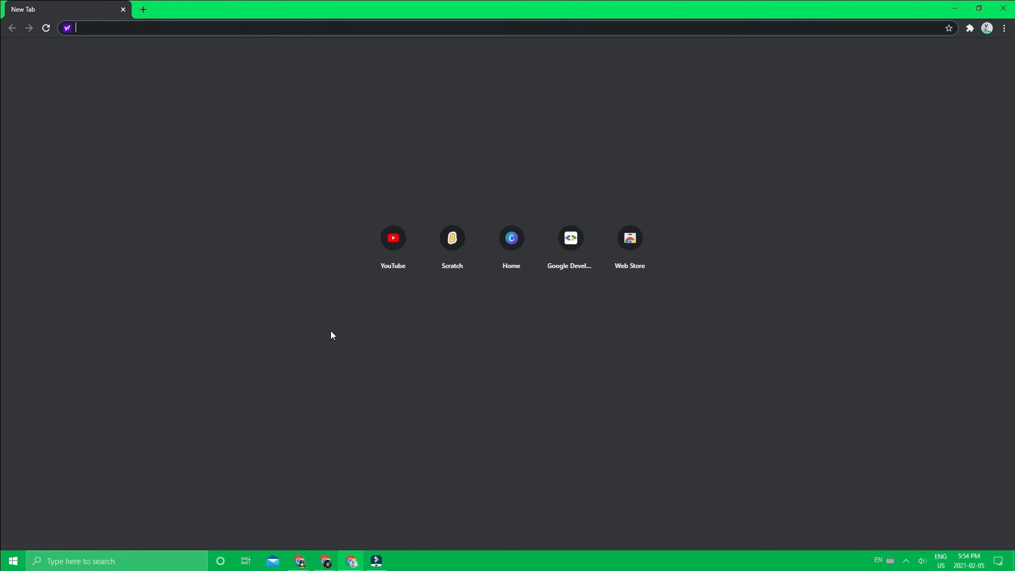